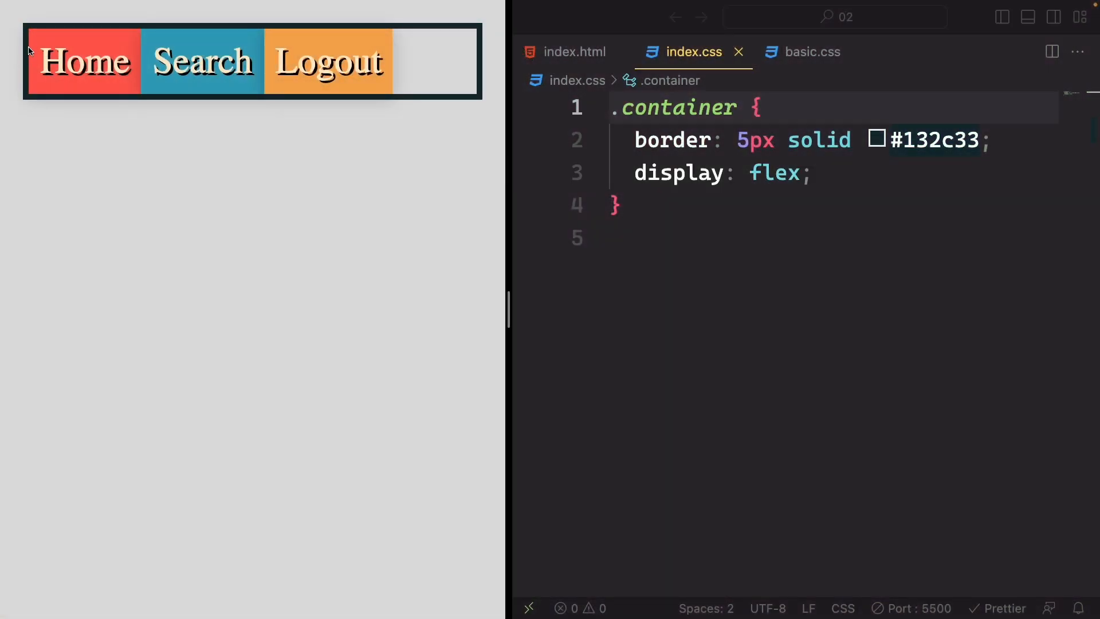
{"action": "mouse_move", "coordinate": [475, 34]}
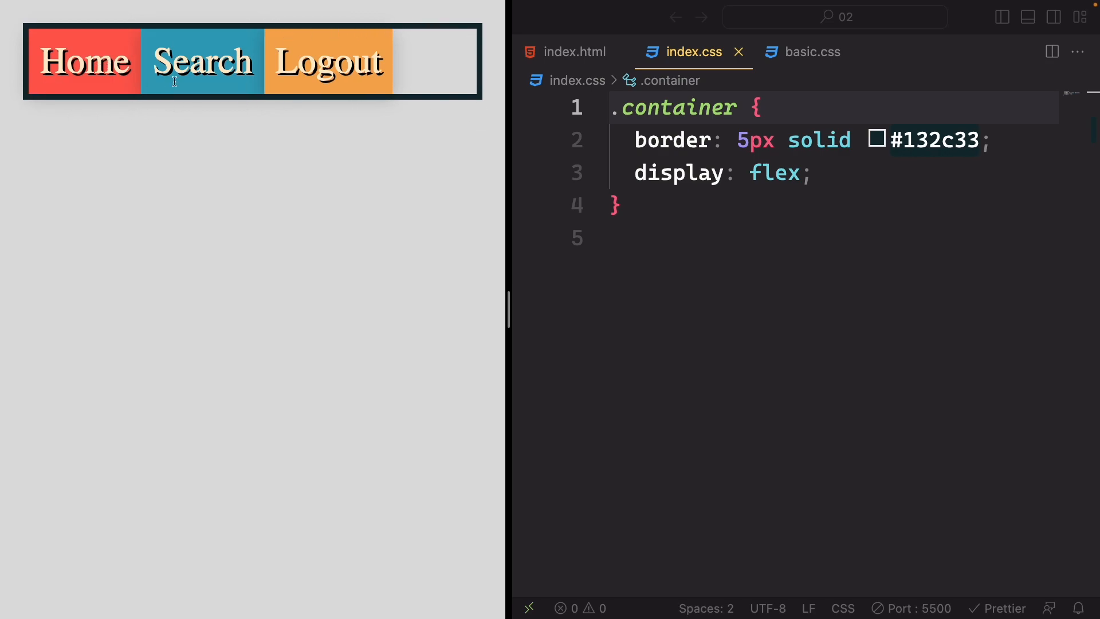
{"action": "mouse_move", "coordinate": [63, 116]}
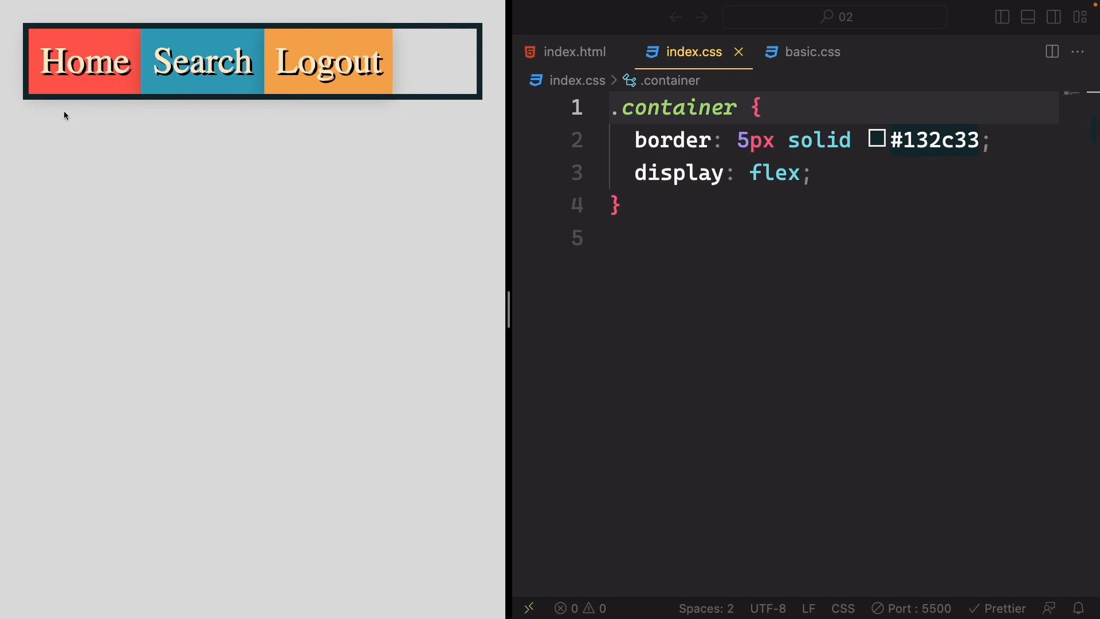
{"action": "mouse_move", "coordinate": [21, 110]}
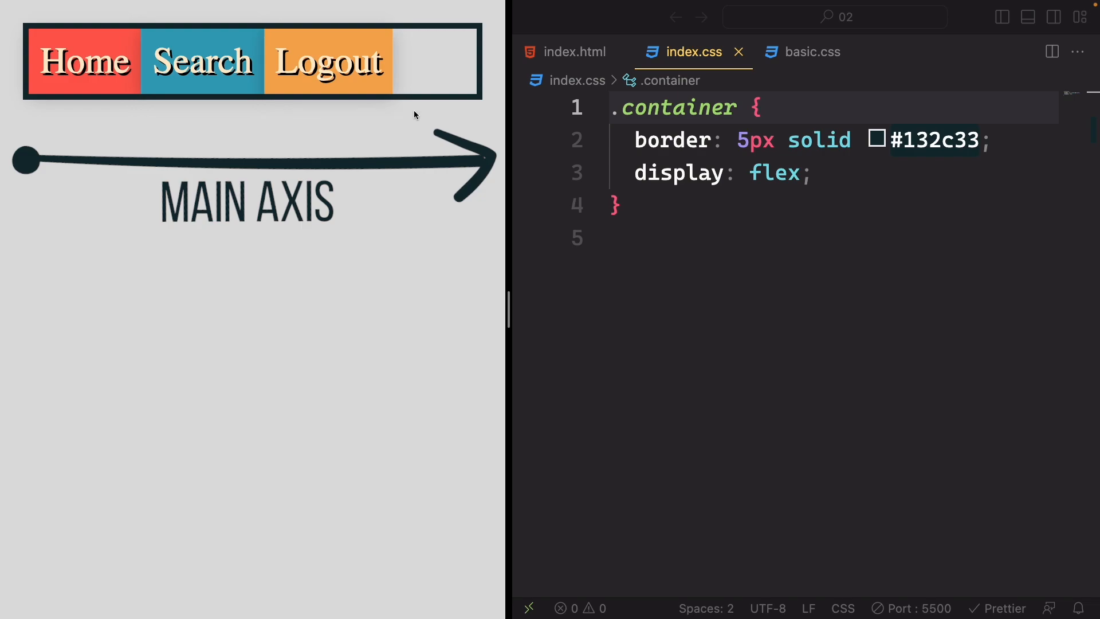
{"action": "mouse_move", "coordinate": [90, 274]}
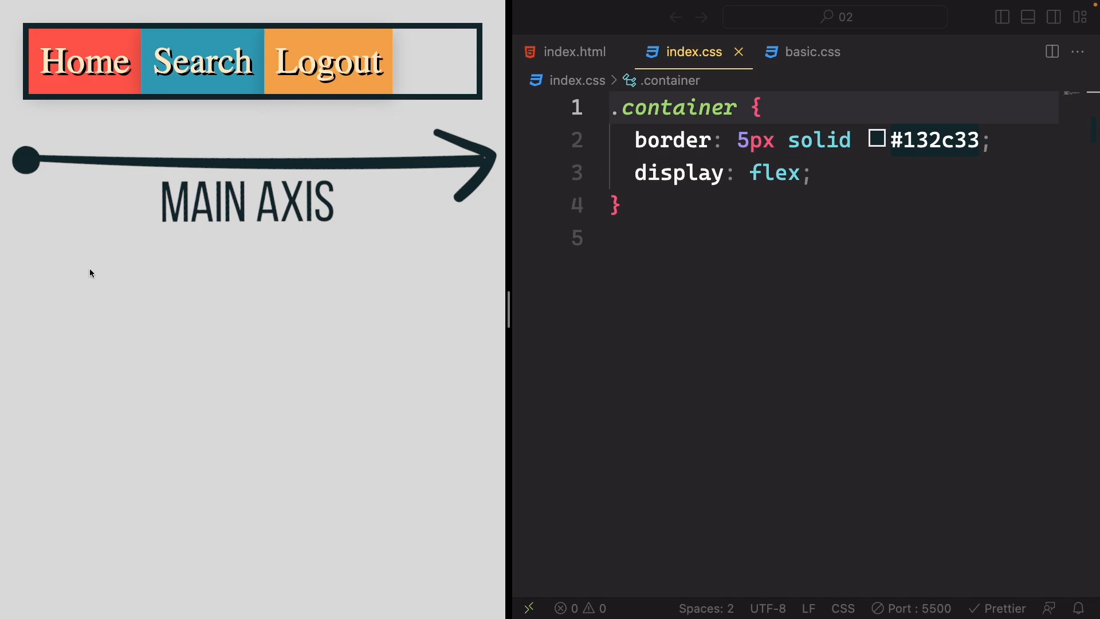
{"action": "mouse_move", "coordinate": [130, 169]}
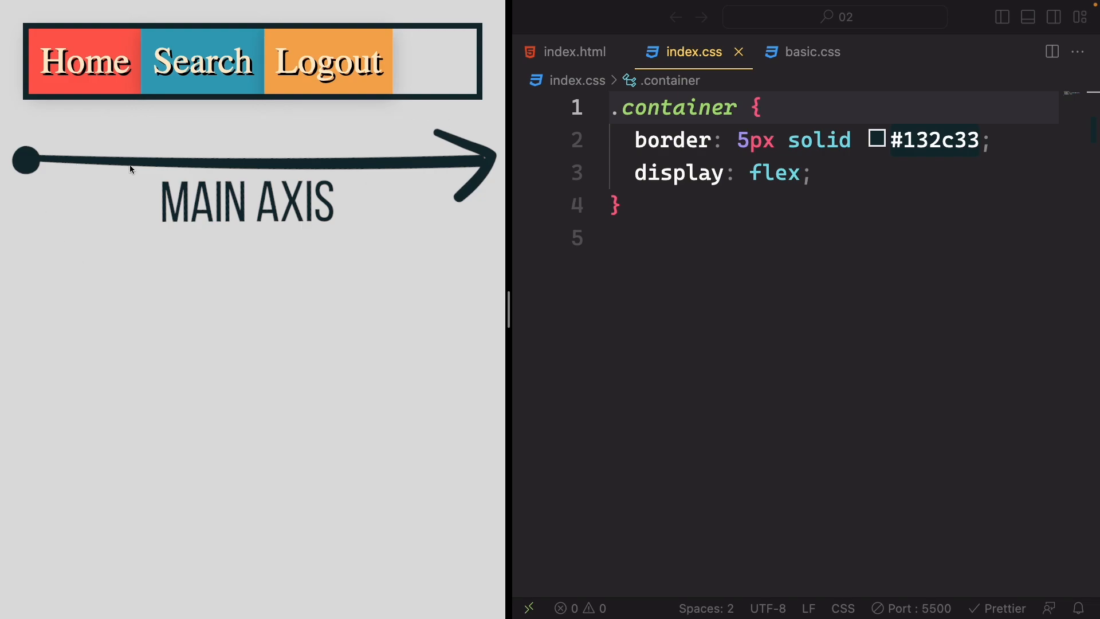
{"action": "mouse_move", "coordinate": [328, 122]}
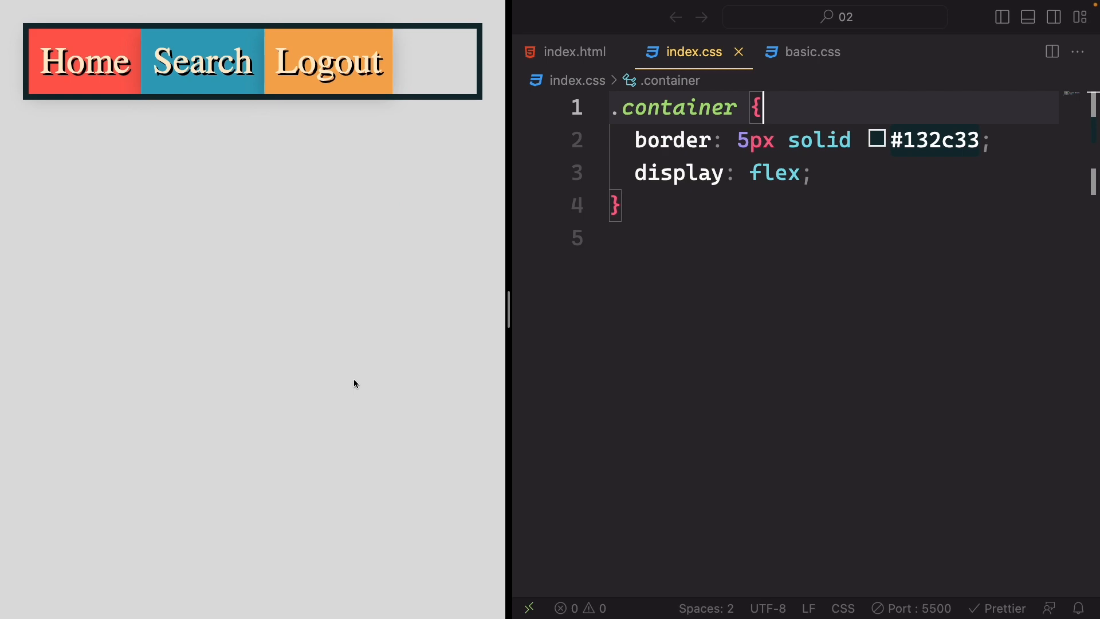
{"action": "mouse_move", "coordinate": [59, 124]}
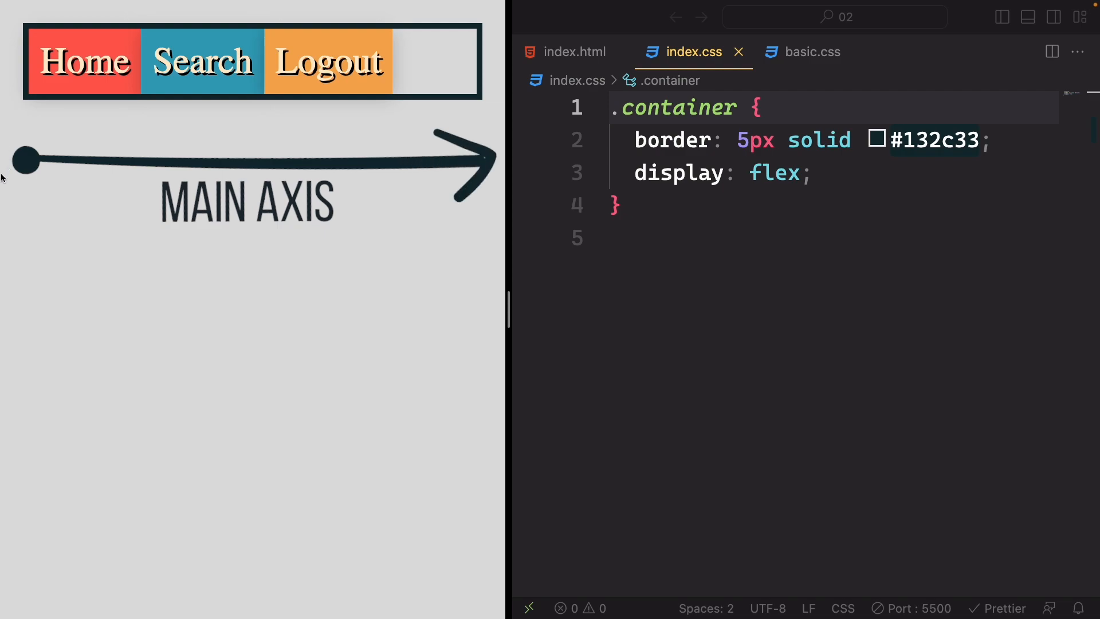
{"action": "mouse_move", "coordinate": [122, 234]}
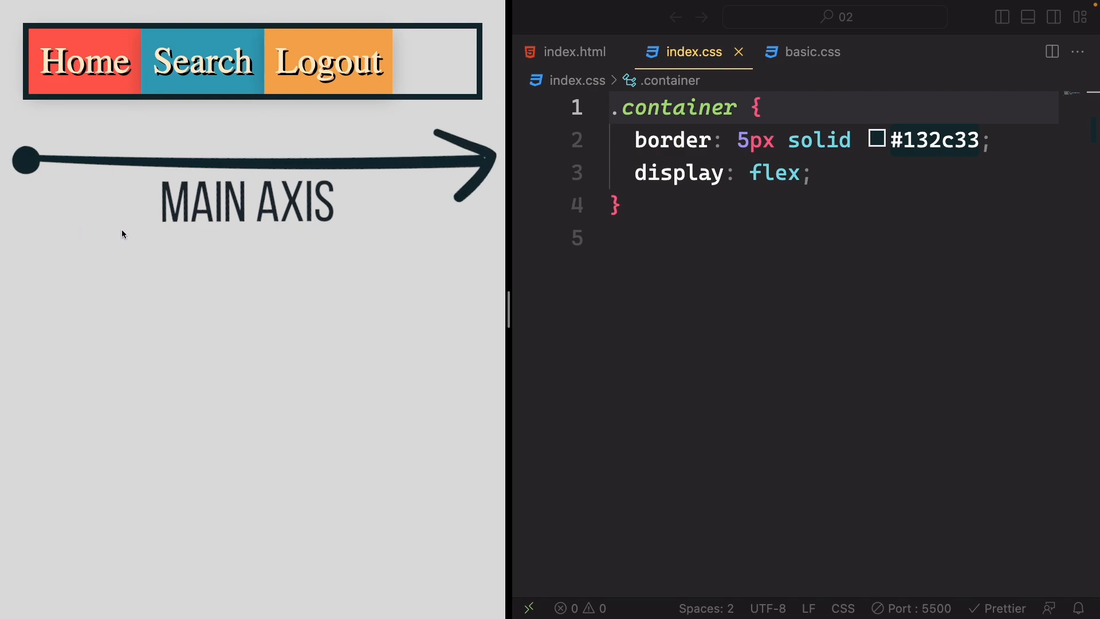
{"action": "mouse_move", "coordinate": [513, 245]}
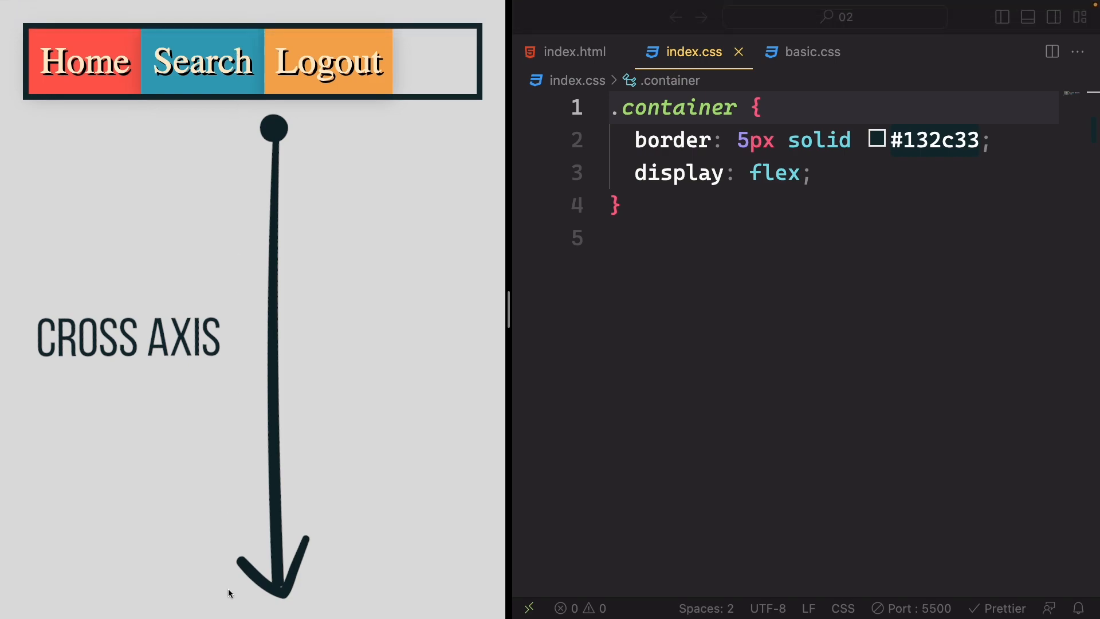
{"action": "mouse_move", "coordinate": [218, 23]}
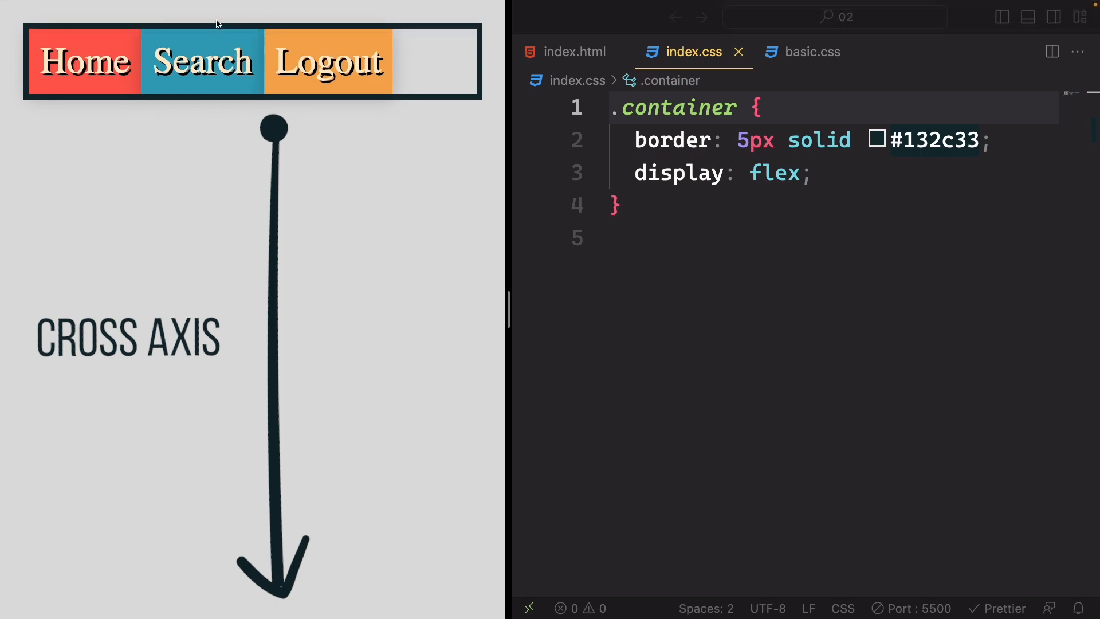
{"action": "mouse_move", "coordinate": [194, 556]}
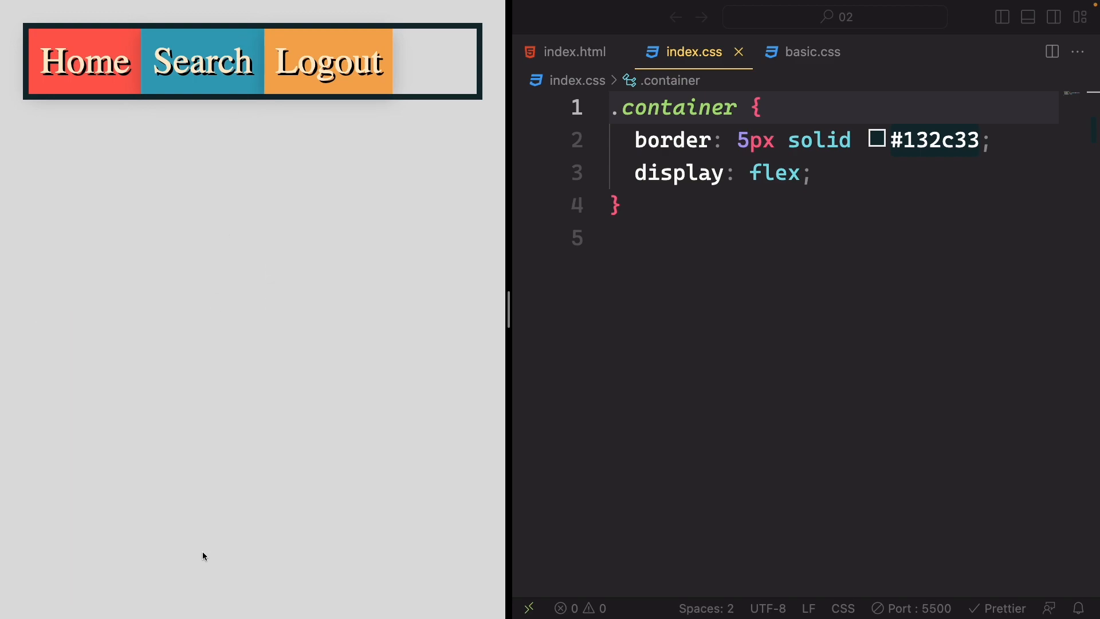
{"action": "mouse_move", "coordinate": [247, 506]}
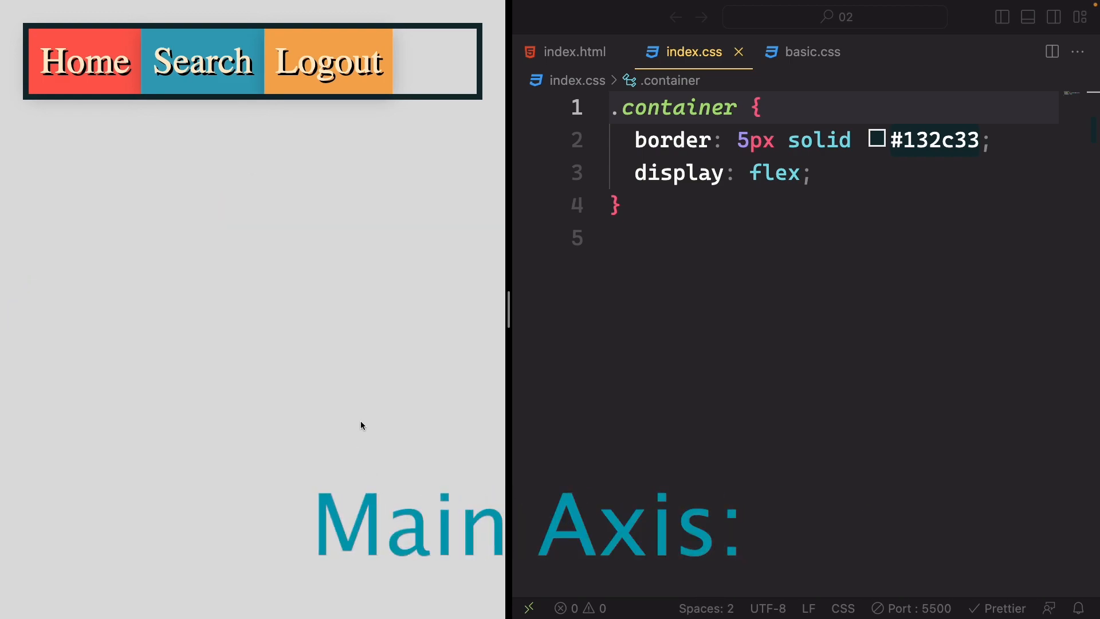
Subscribe to Web Dev on YouTube and set its bell to All notifications
{"action": "left_click", "coordinate": [813, 173]}
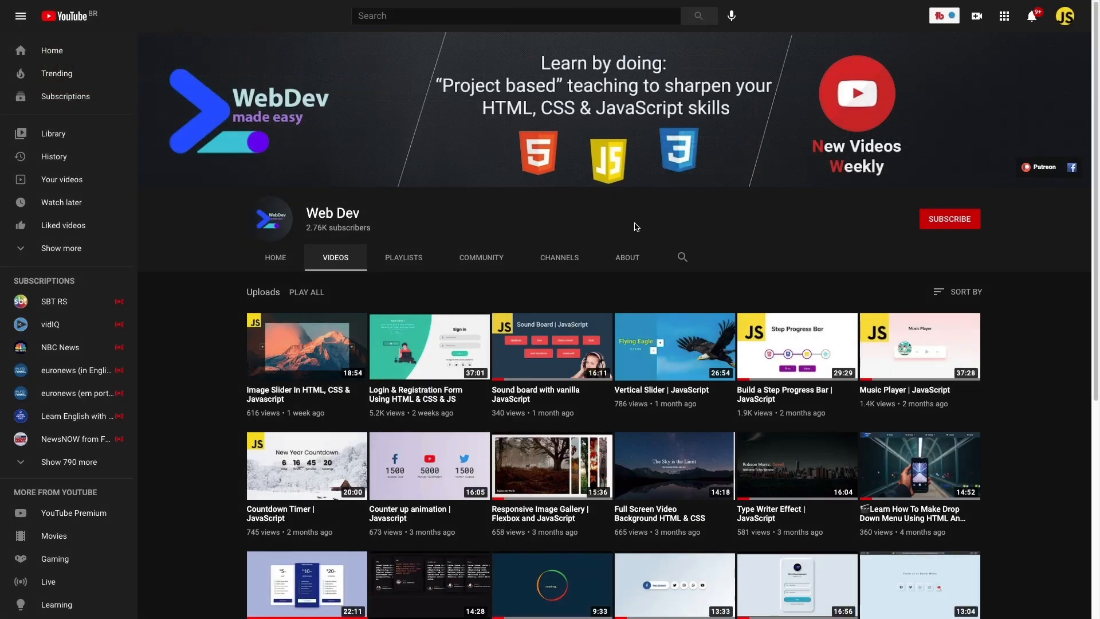
{"action": "scroll", "scroll_direction": "down", "scroll_amount": 3}
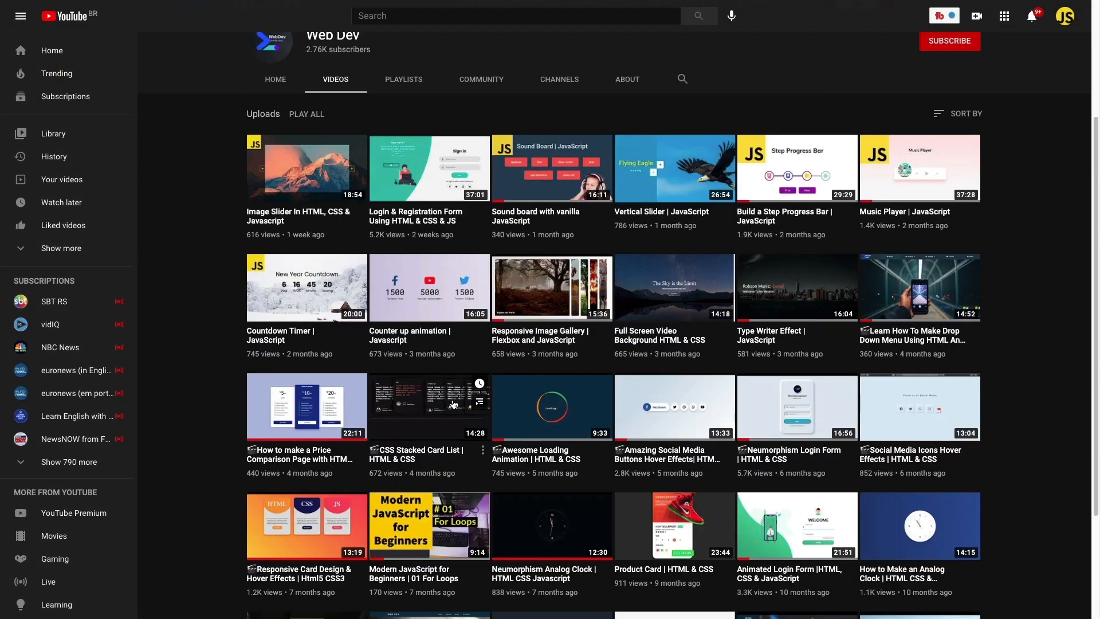
{"action": "scroll", "scroll_direction": "up", "scroll_amount": 3}
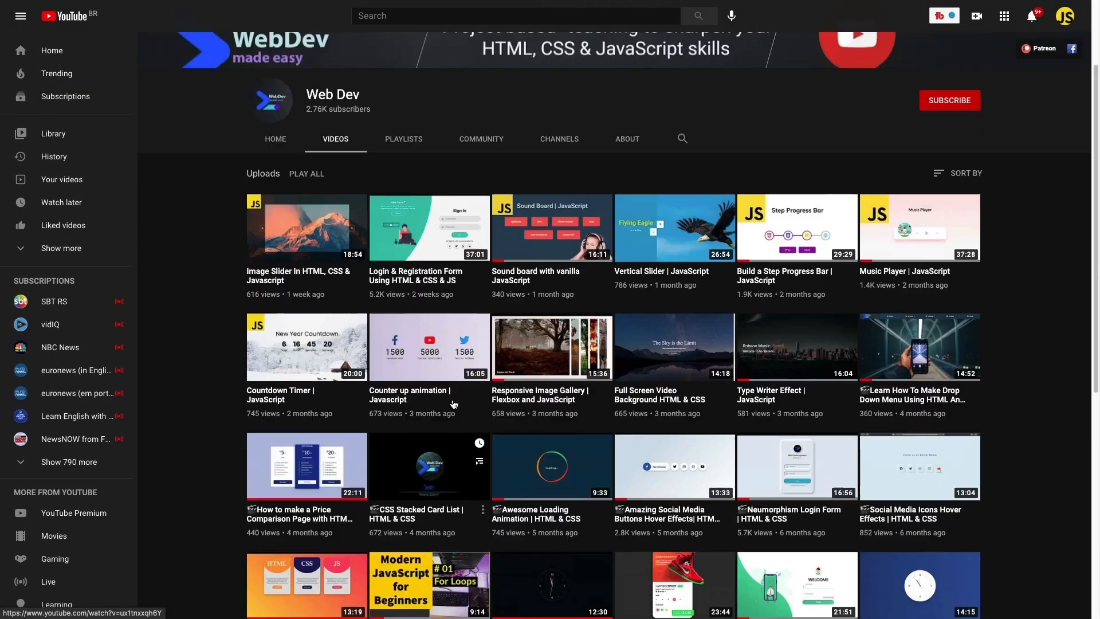
{"action": "scroll", "scroll_direction": "up", "scroll_amount": 3}
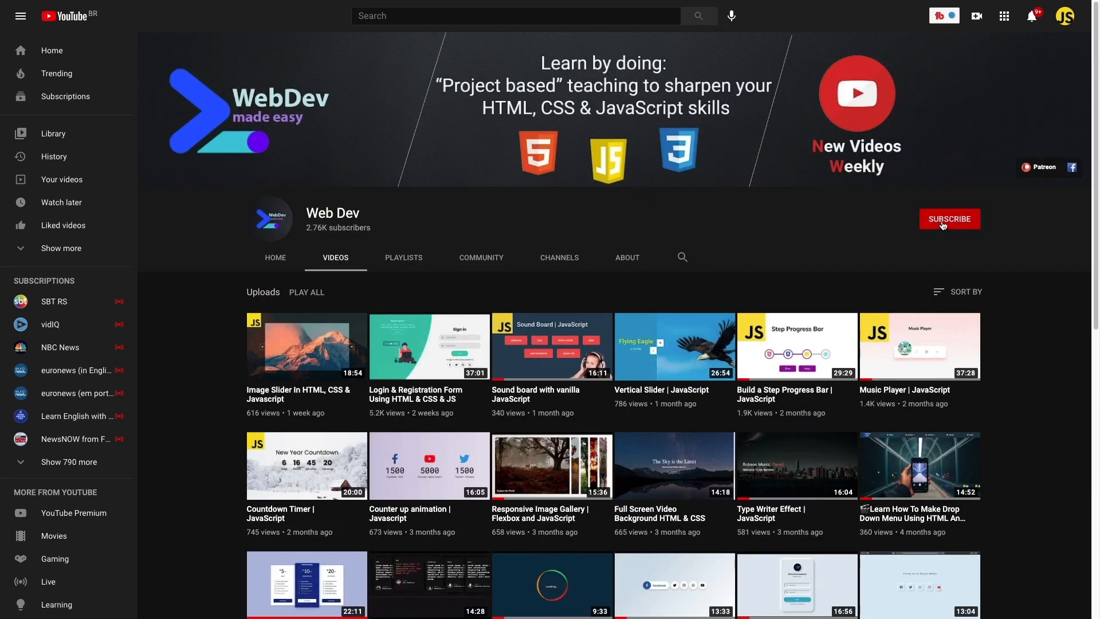
{"action": "left_click", "coordinate": [949, 219]}
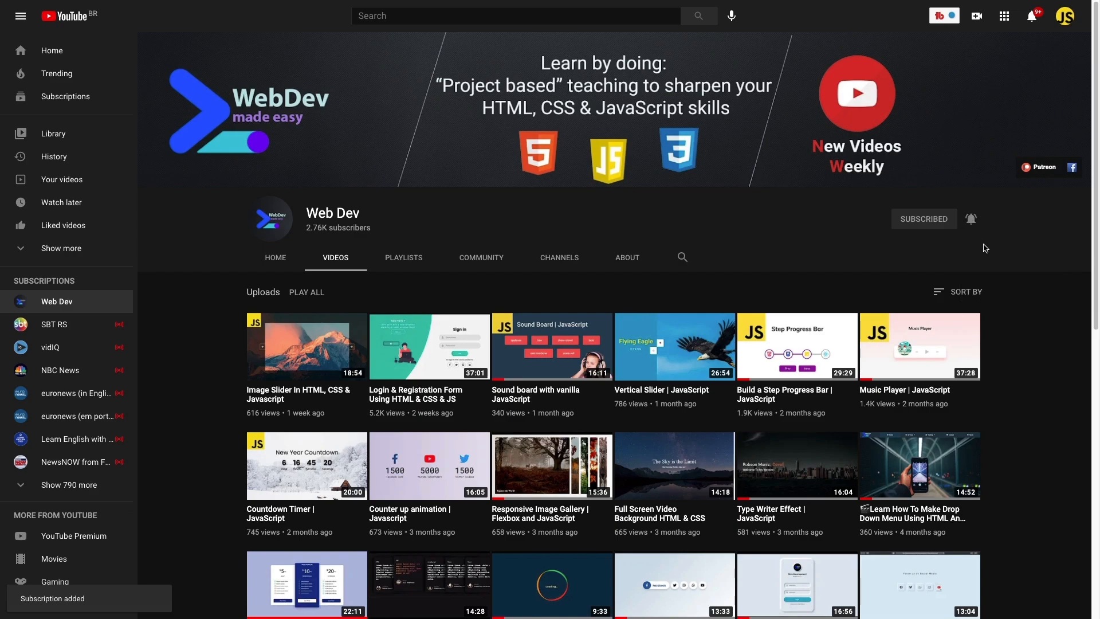
{"action": "left_click", "coordinate": [969, 219]}
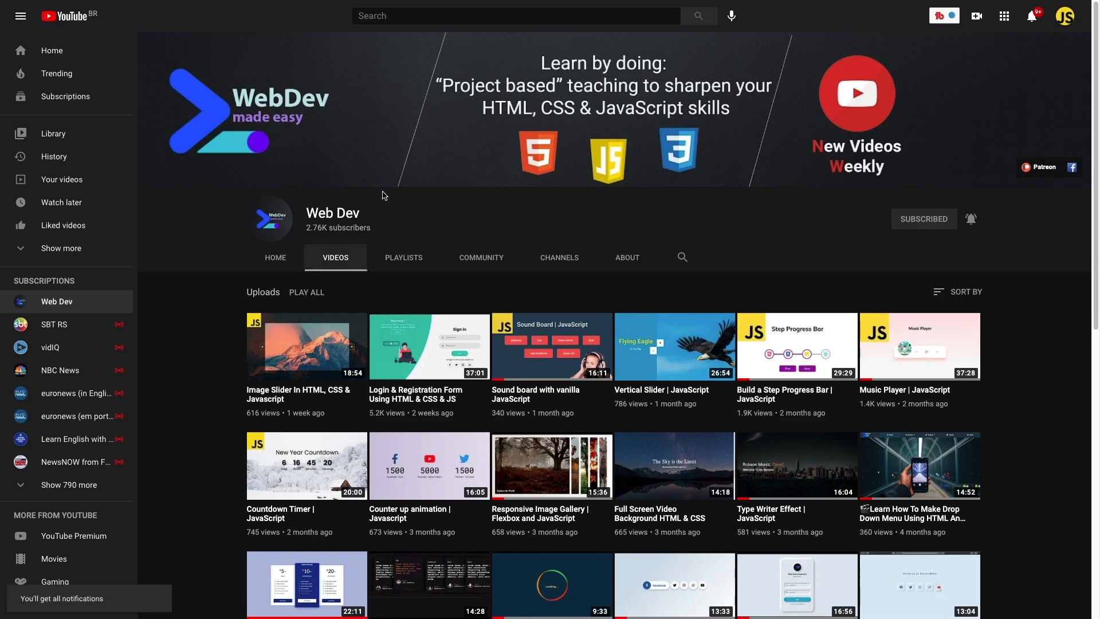
{"action": "scroll", "scroll_direction": "down", "scroll_amount": 3}
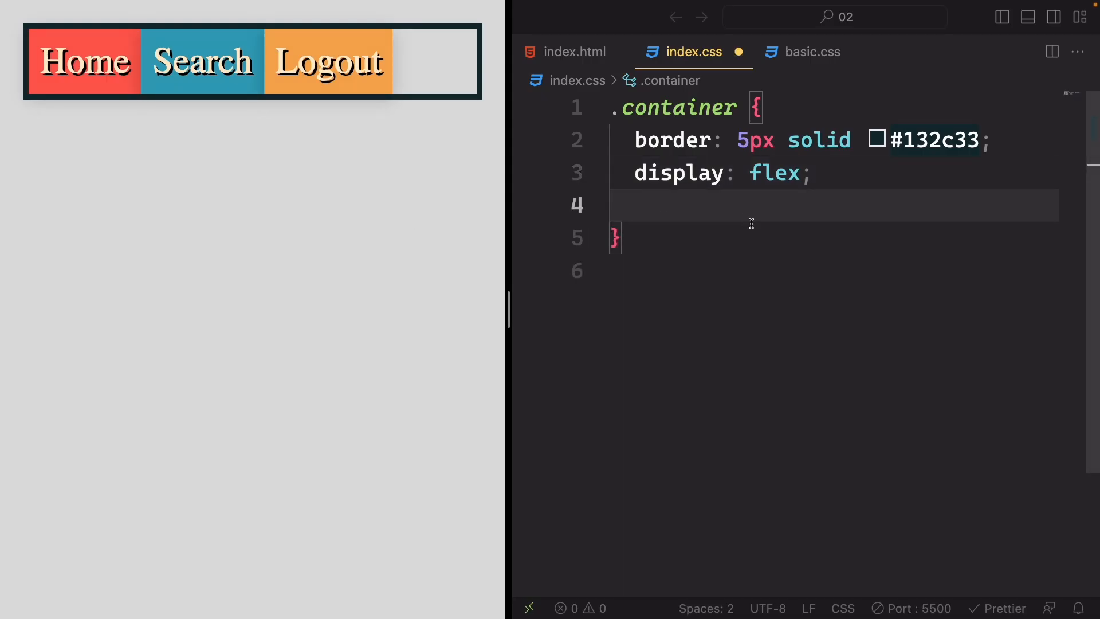
Add 'flex-direction: column' to the .container rule in index.css via autocomplete
{"action": "type", "text": "fl"}
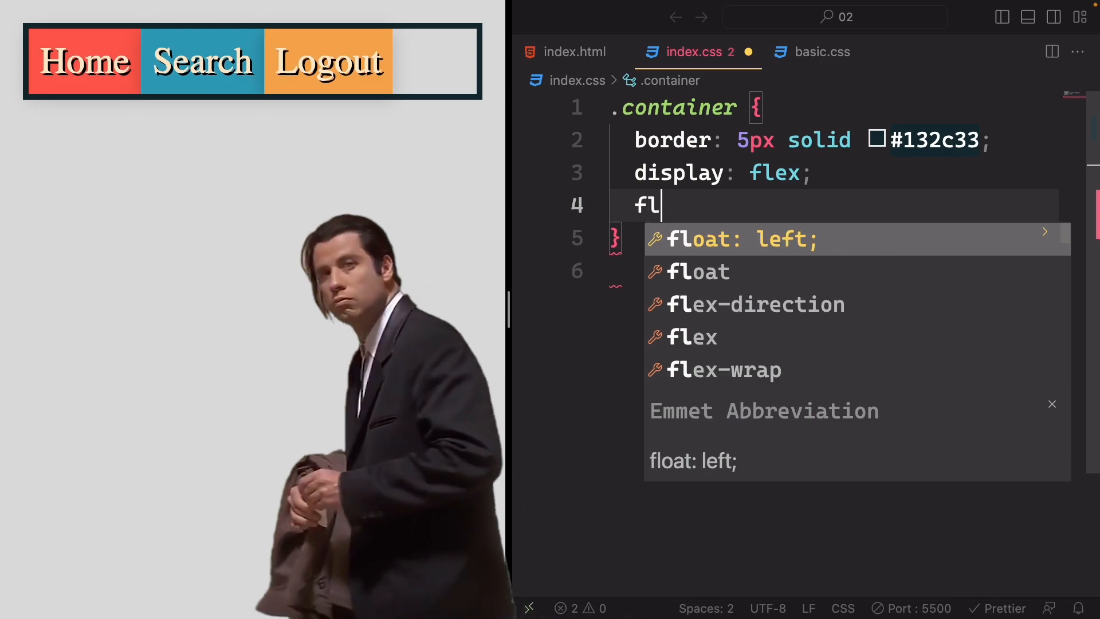
{"action": "type", "text": "ex-direction: row"}
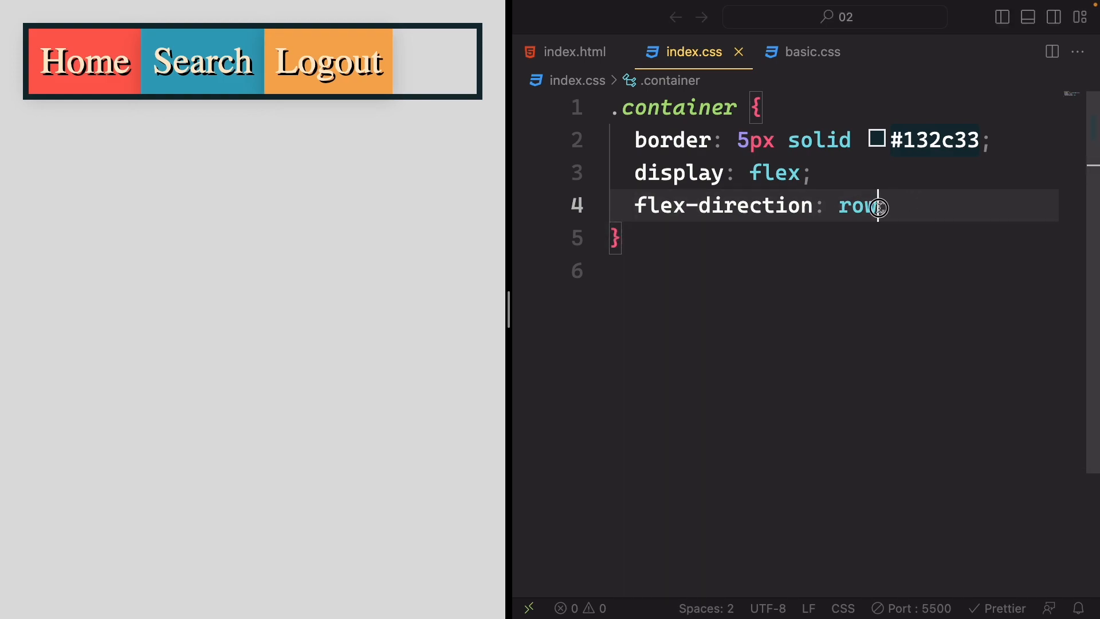
{"action": "type", "text": "column;"}
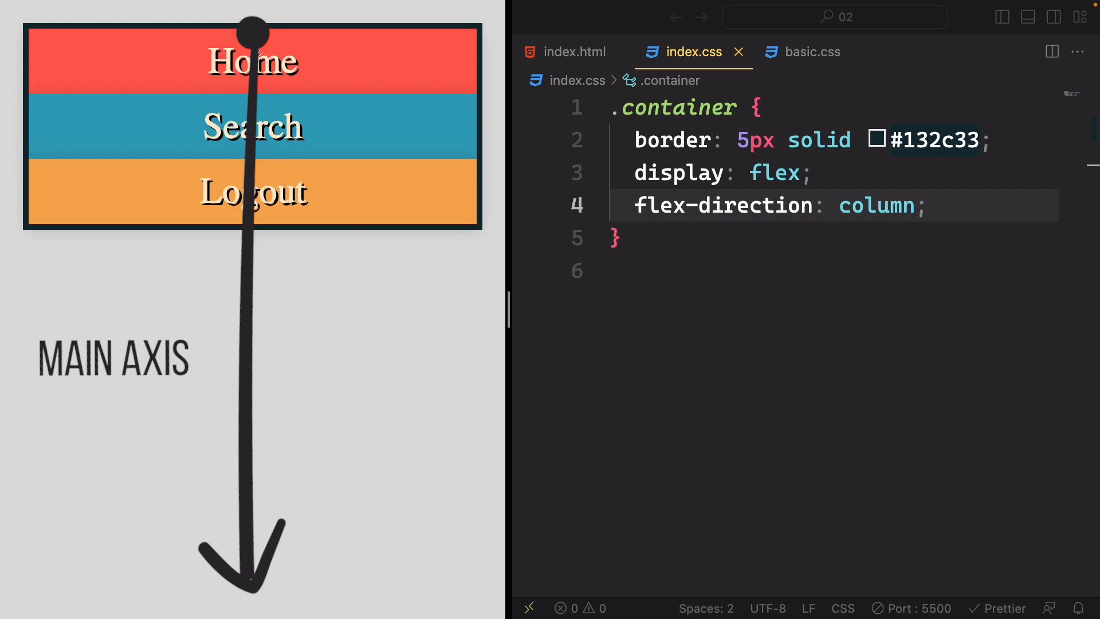
{"action": "mouse_move", "coordinate": [222, 508]}
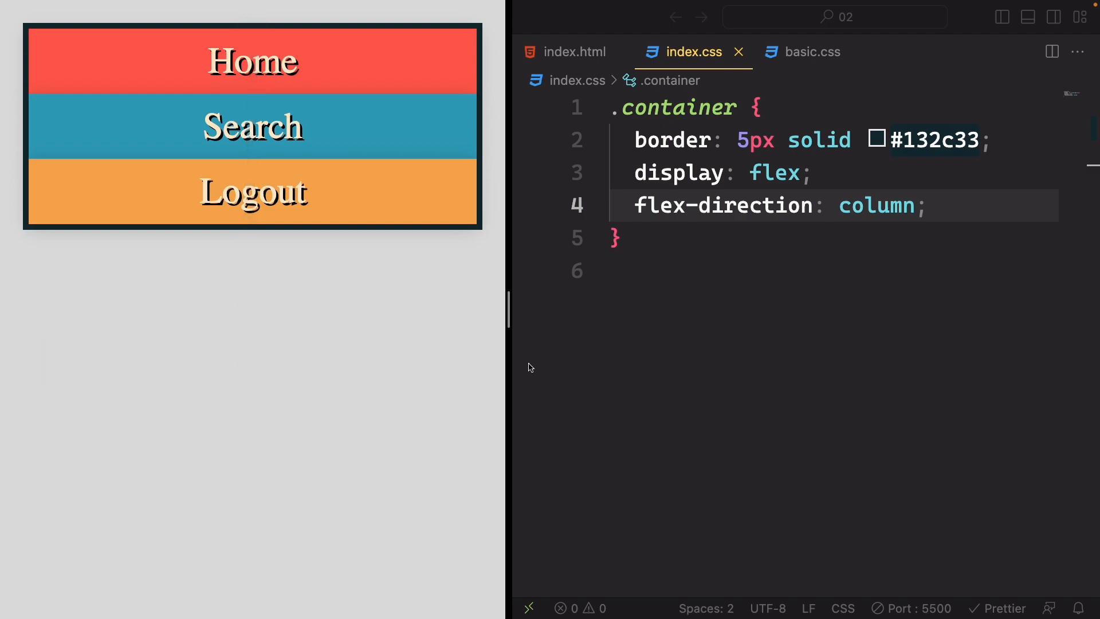
{"action": "mouse_move", "coordinate": [559, 367]}
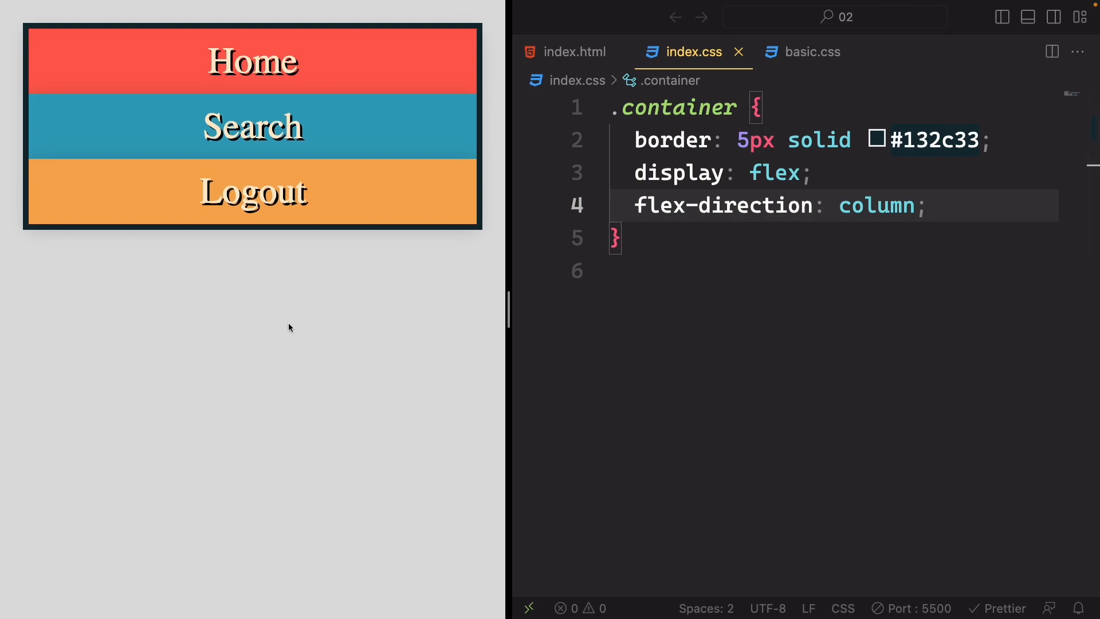
{"action": "mouse_move", "coordinate": [242, 65]}
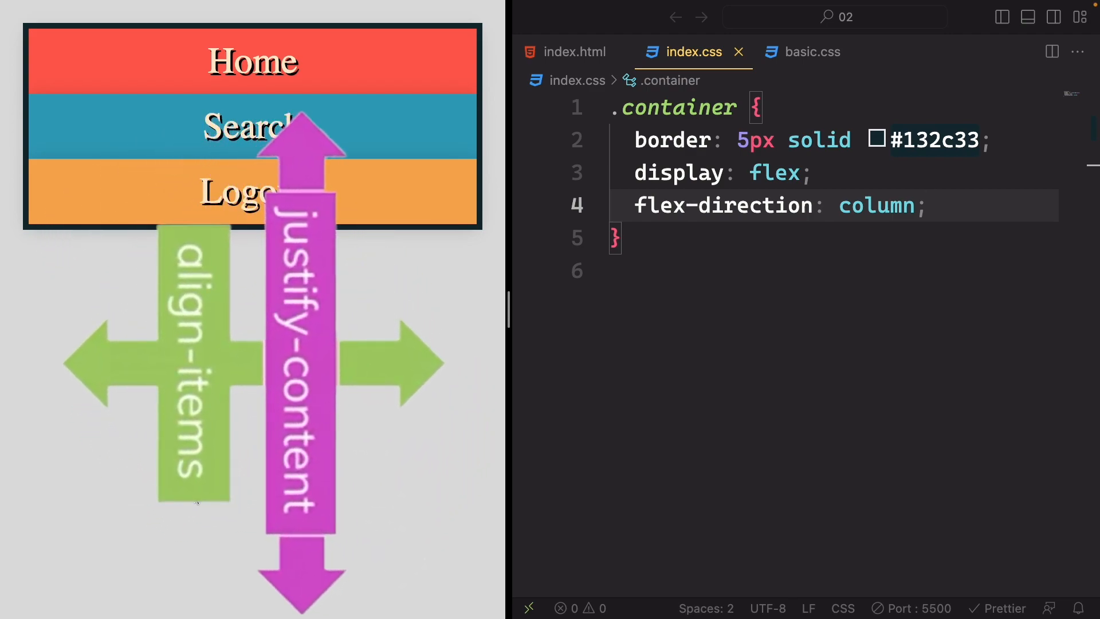
{"action": "mouse_move", "coordinate": [247, 527]}
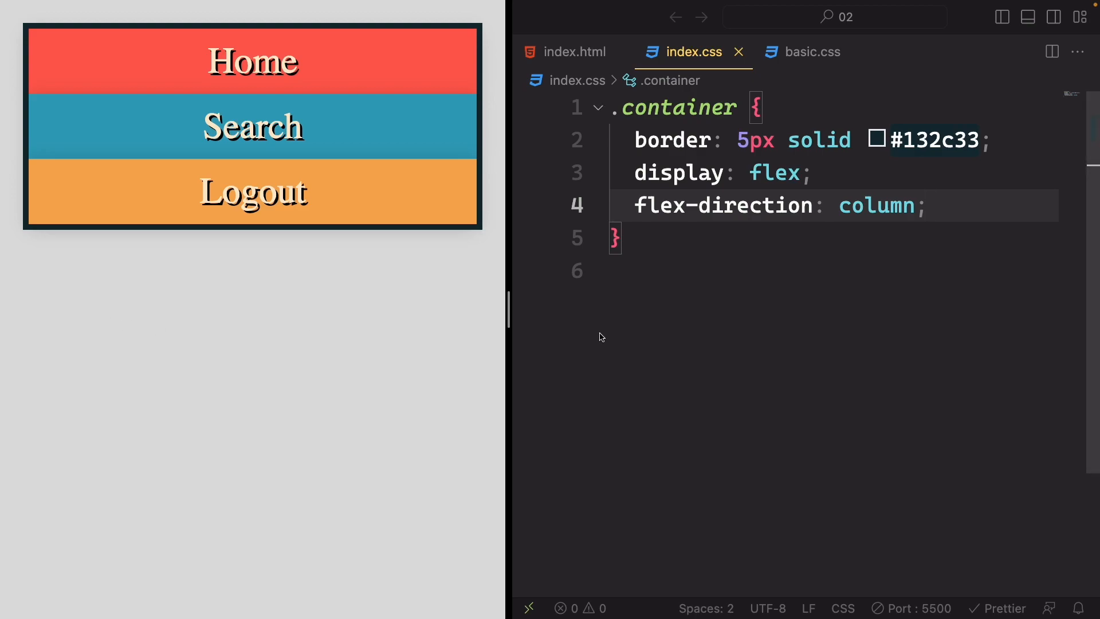
{"action": "mouse_move", "coordinate": [894, 244]}
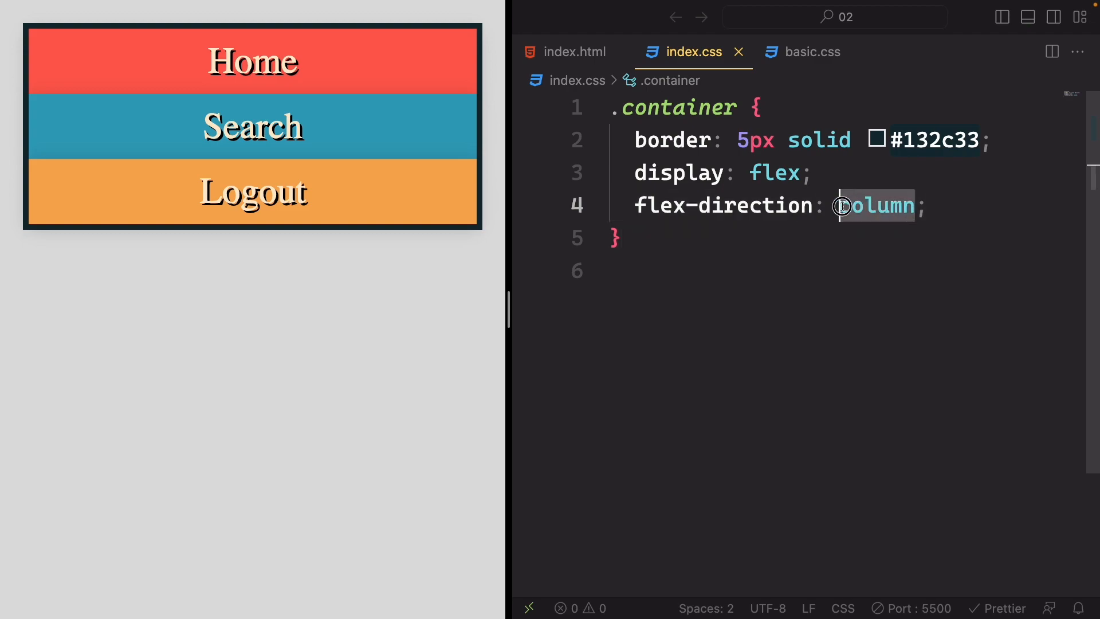
Change the .container flex-direction value from column to row
{"action": "type", "text": "row"}
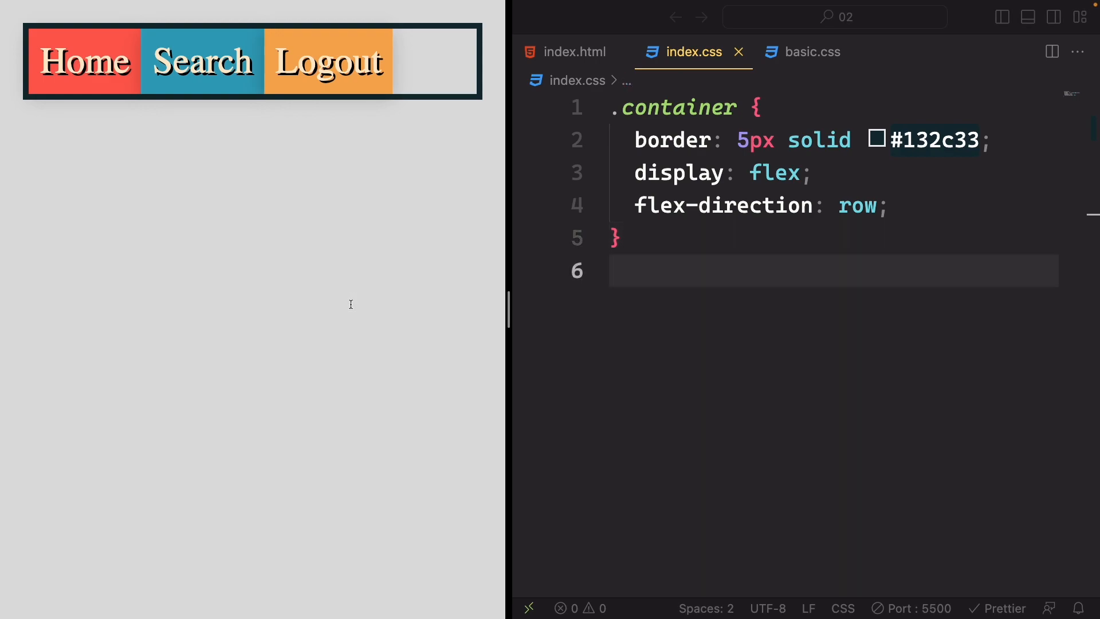
{"action": "mouse_move", "coordinate": [7, 97]}
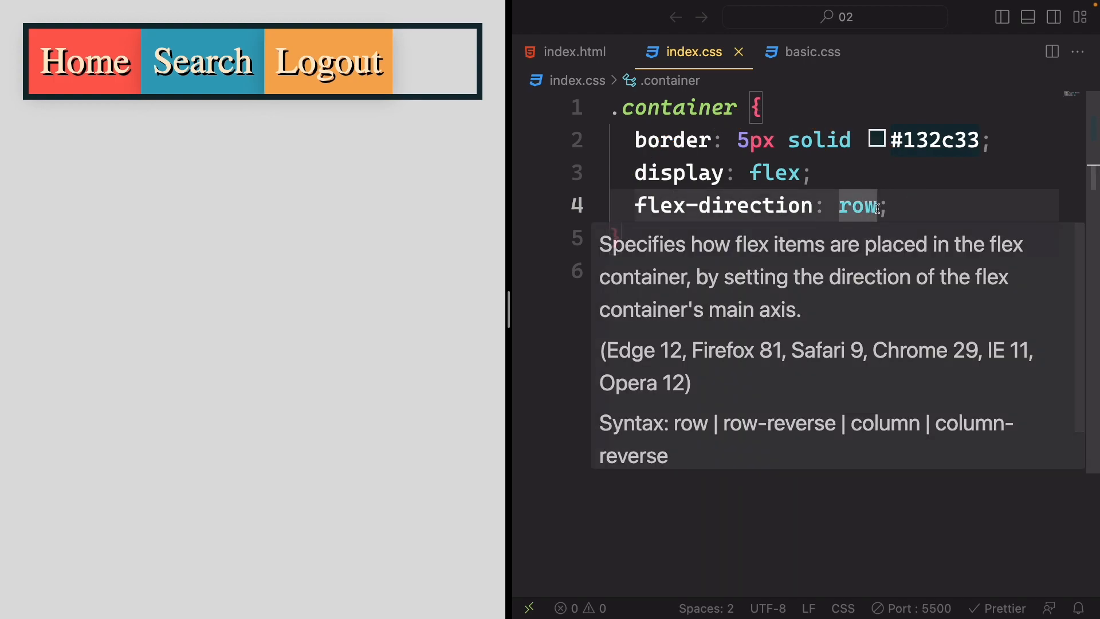
{"action": "type", "text": "column"}
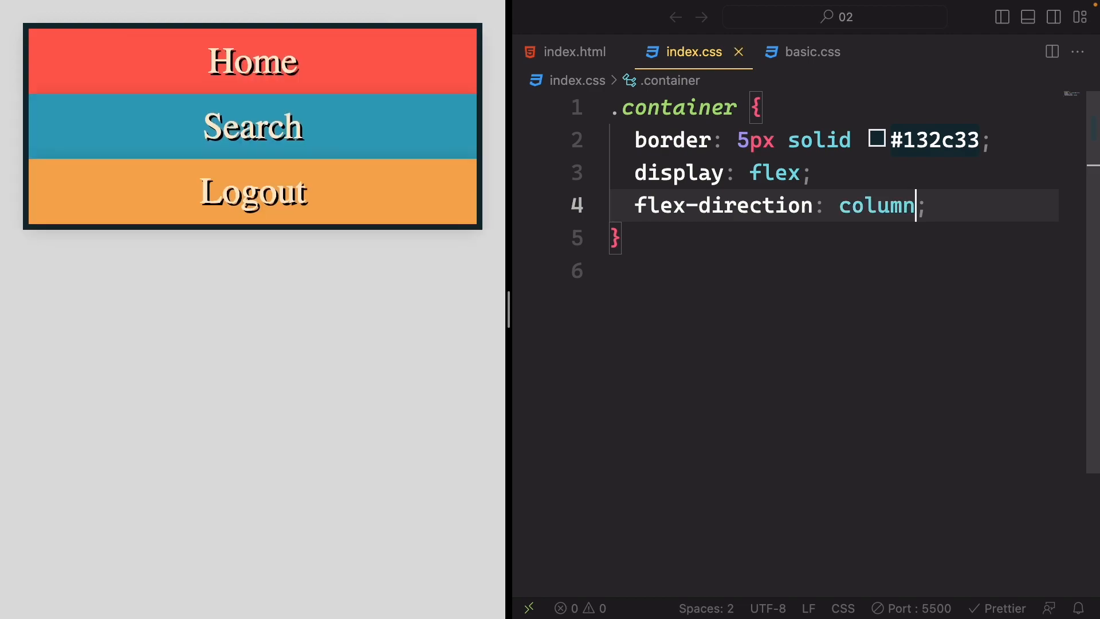
{"action": "type", "text": "row"}
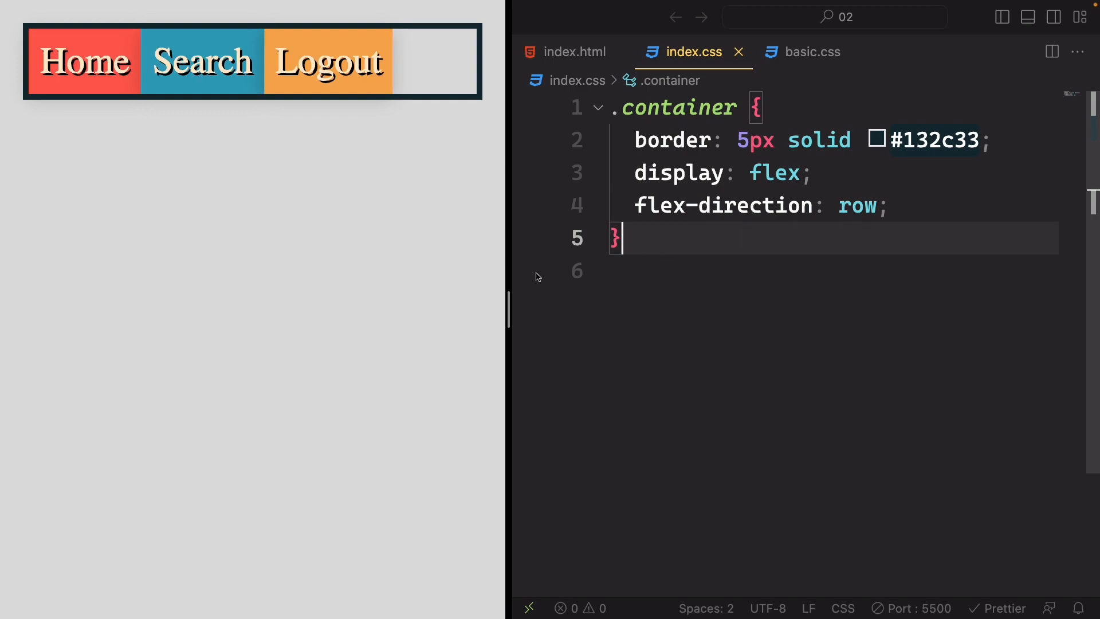
{"action": "mouse_move", "coordinate": [550, 332]}
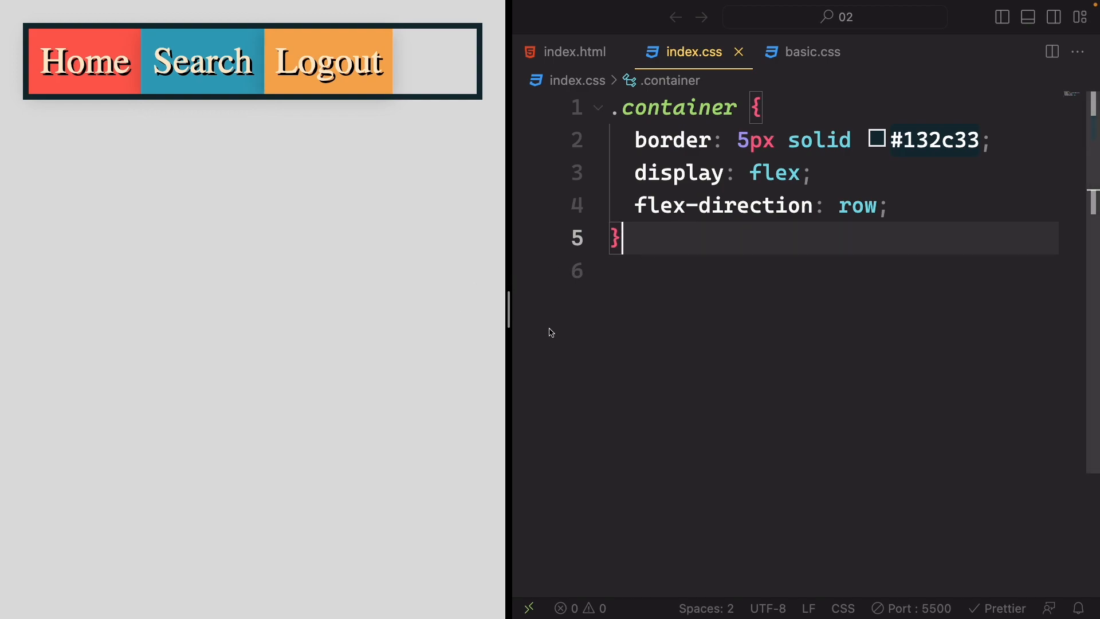
{"action": "mouse_move", "coordinate": [608, 330]}
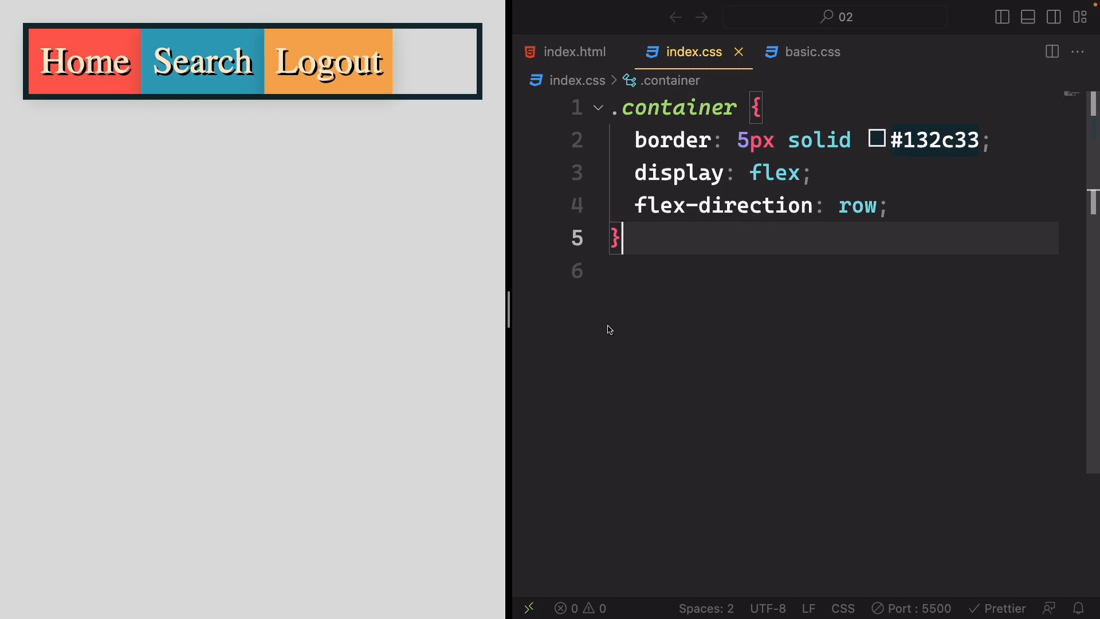